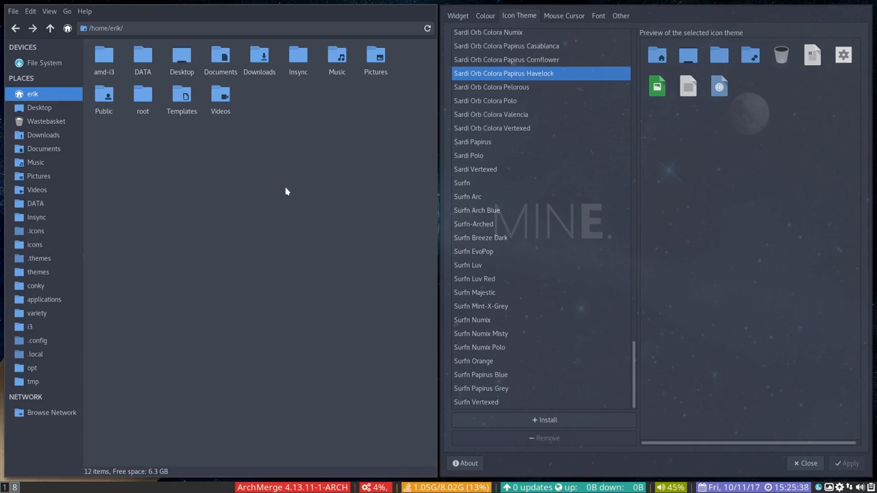
Close LXAppearance and open the i3 config file from Thunar's i3 folder.
click(805, 463)
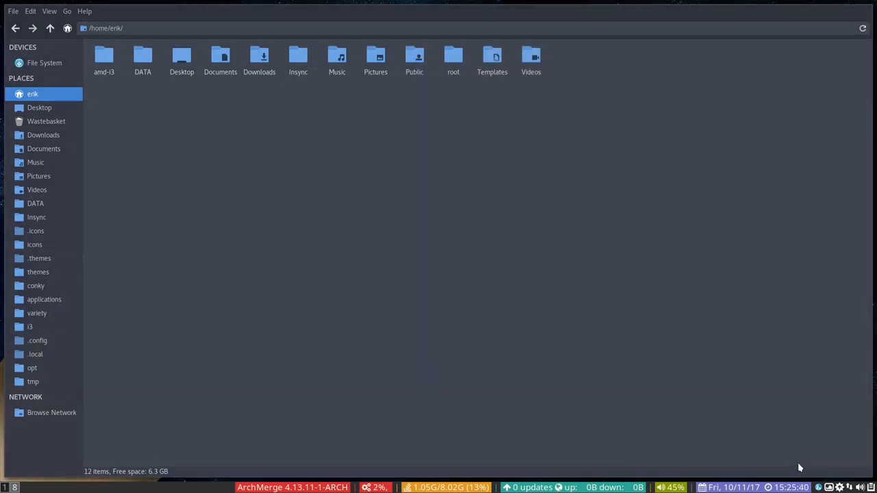
mouse_move(45, 156)
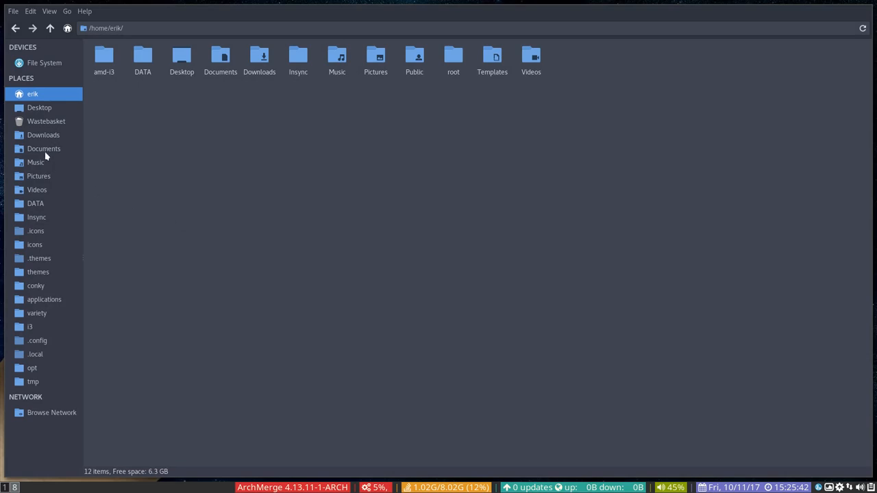
mouse_move(37, 190)
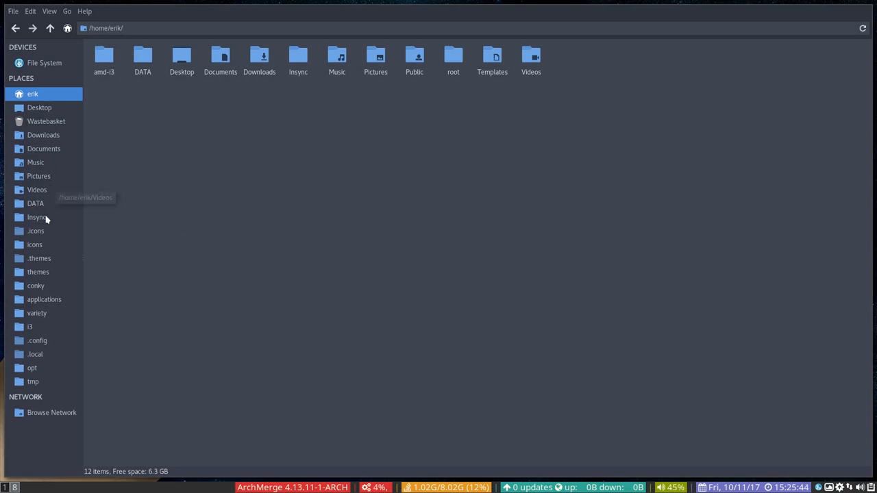
mouse_move(152, 222)
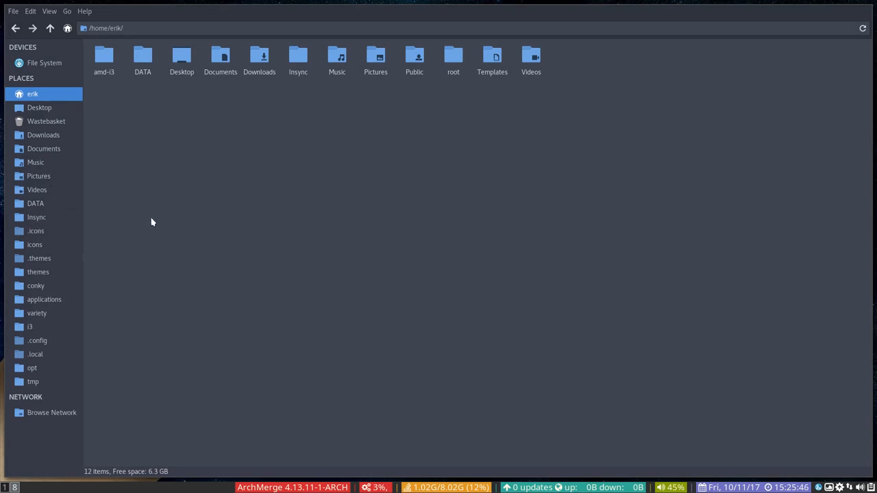
mouse_move(39, 237)
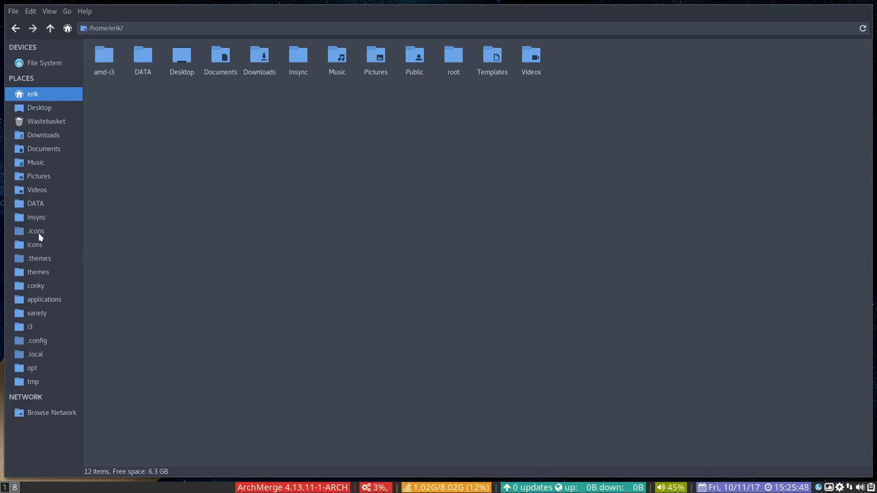
click(35, 231)
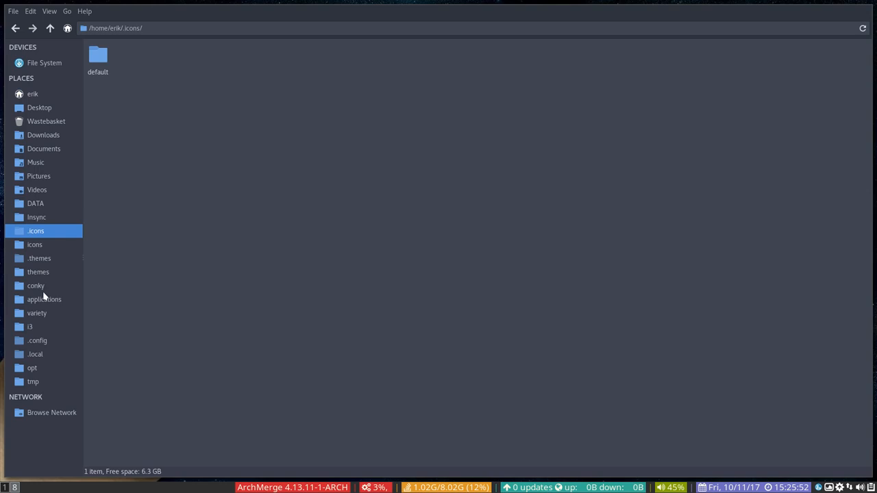
click(30, 327)
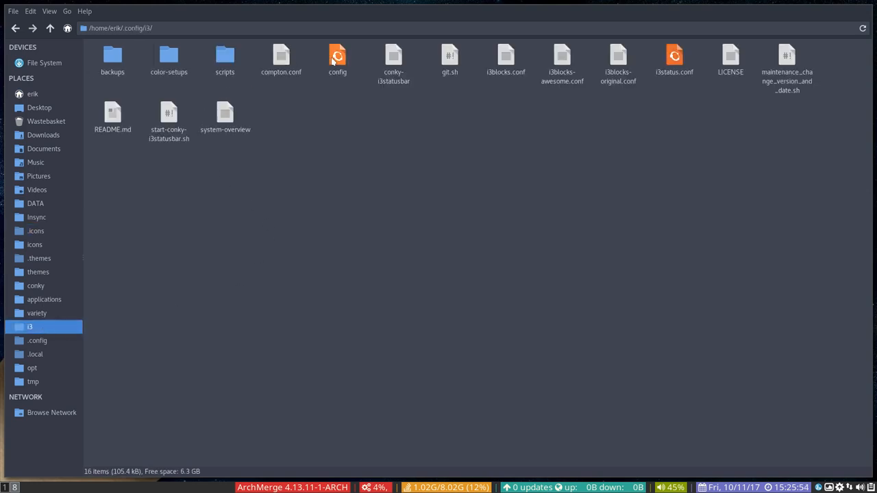
click(338, 58)
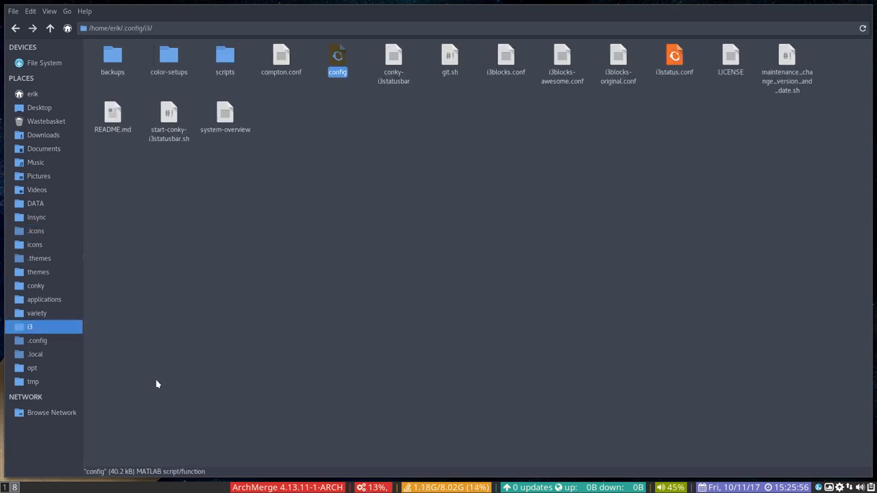
double_click(337, 55)
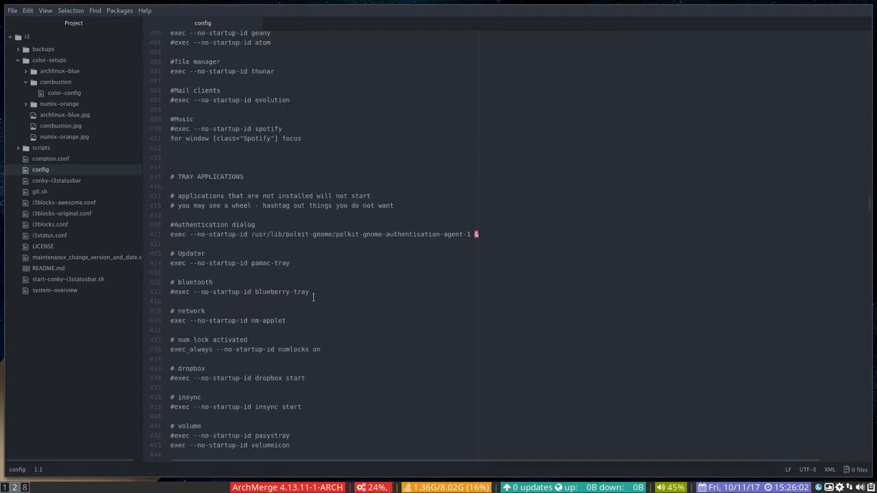
Enable the i3blocks.conf status_command line, save, and reload i3 with Super+Shift+R.
scroll(down, 3)
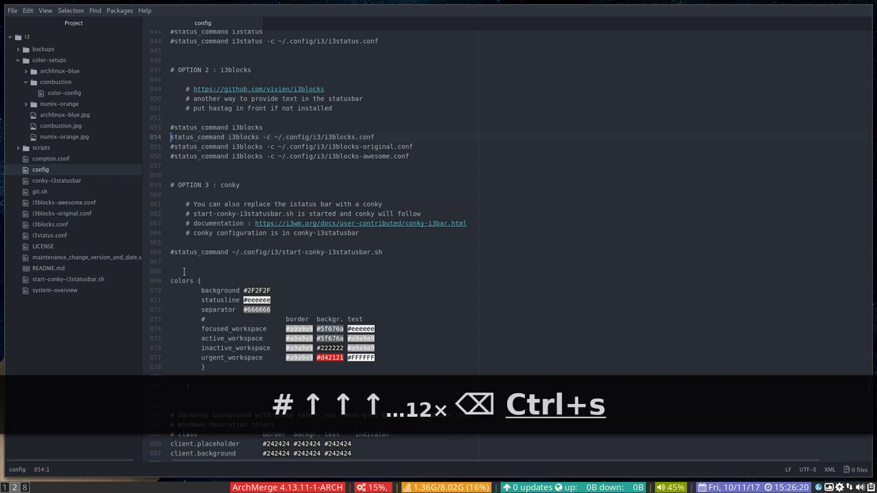
key(super+shift+r)
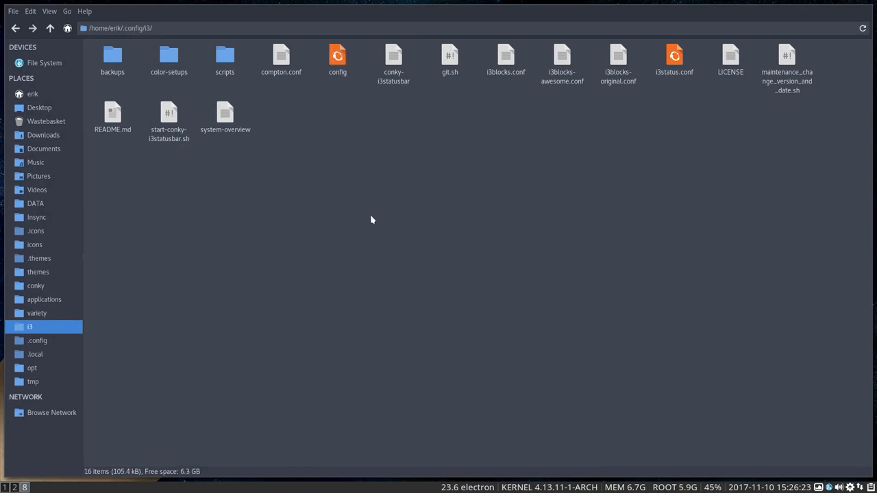
Open color-setups/archlinux-blue/color-config in Geany and copy its colour lines.
double_click(169, 59)
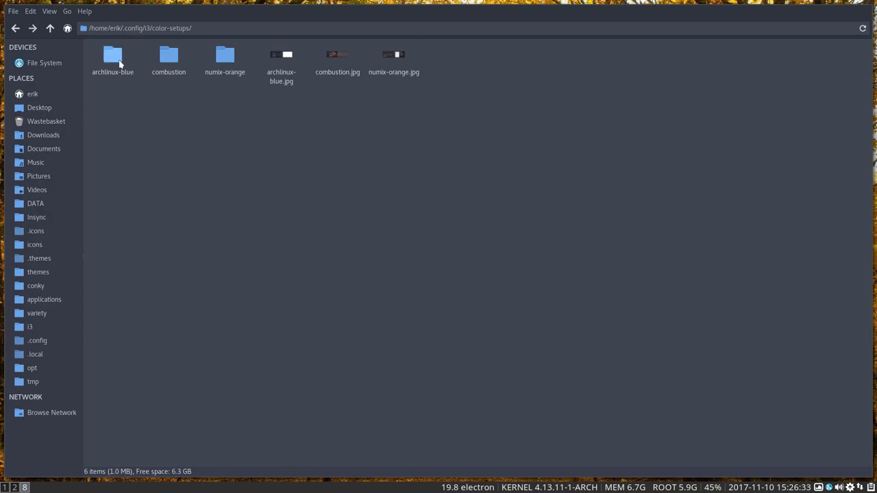
double_click(113, 55)
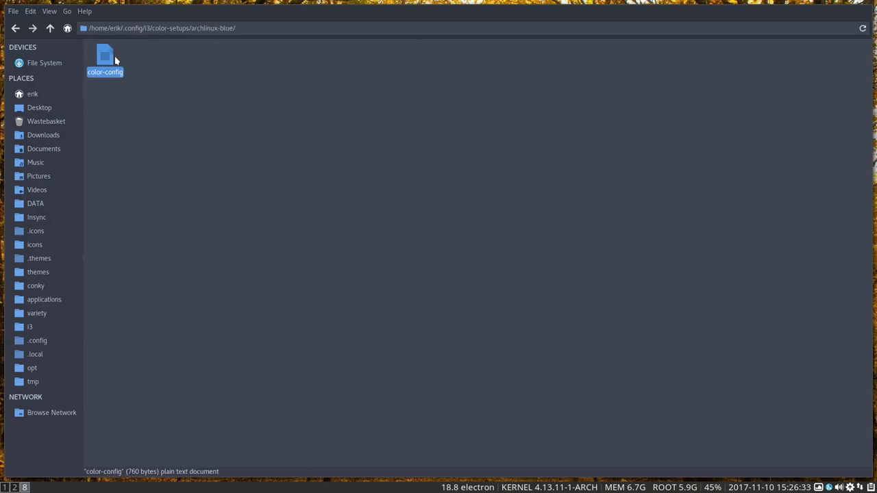
double_click(105, 55)
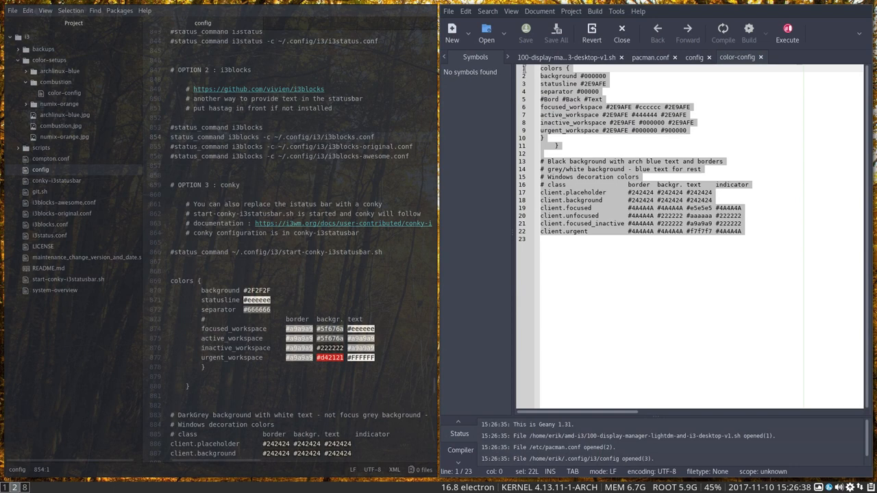
key(ctrl+c)
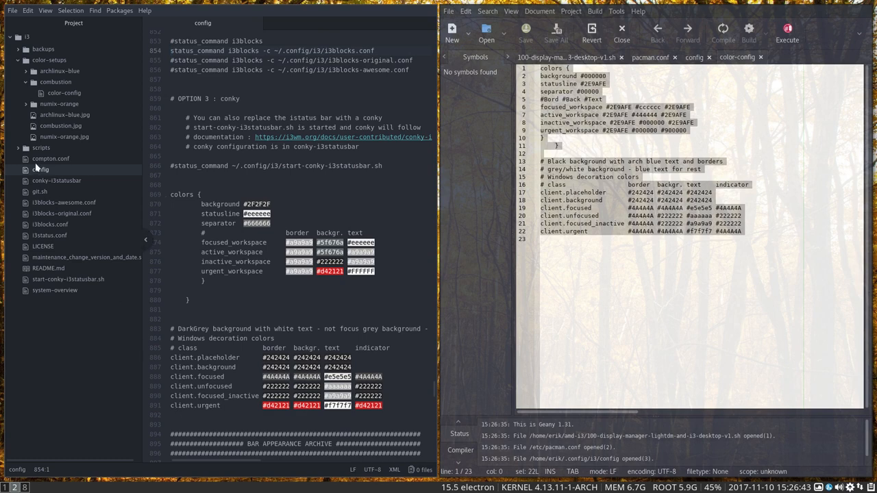
mouse_move(41, 170)
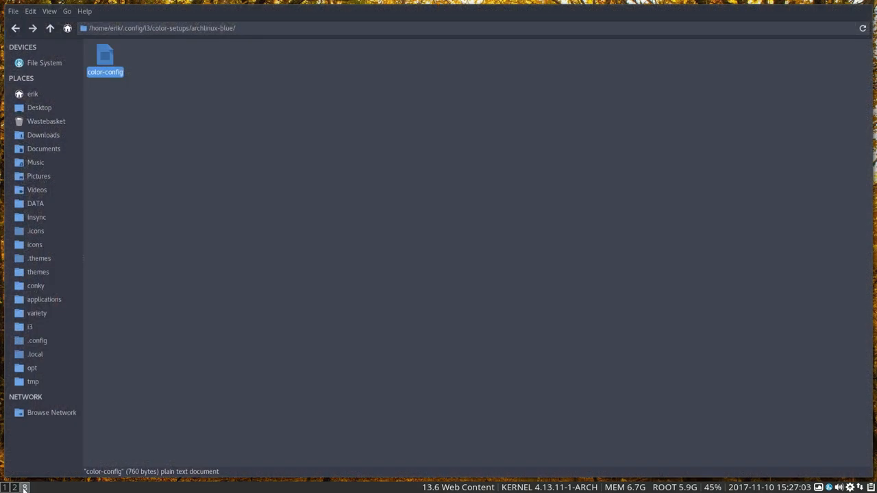
mouse_move(55, 190)
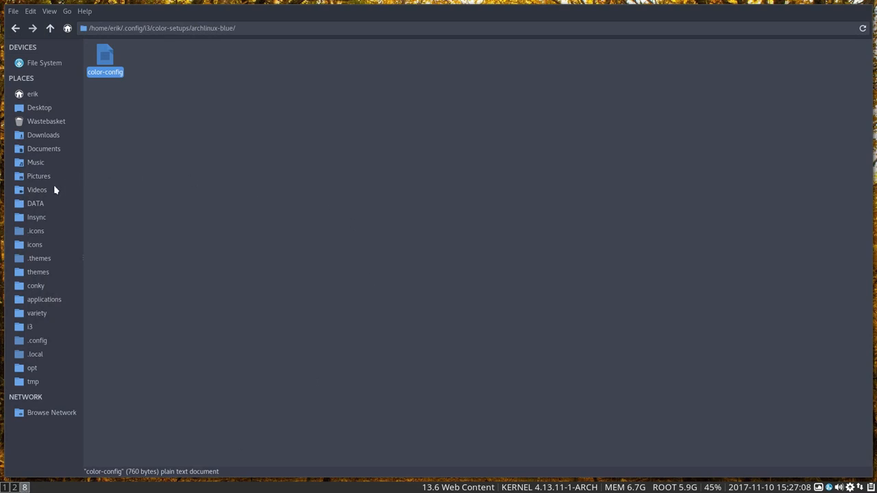
mouse_move(33, 329)
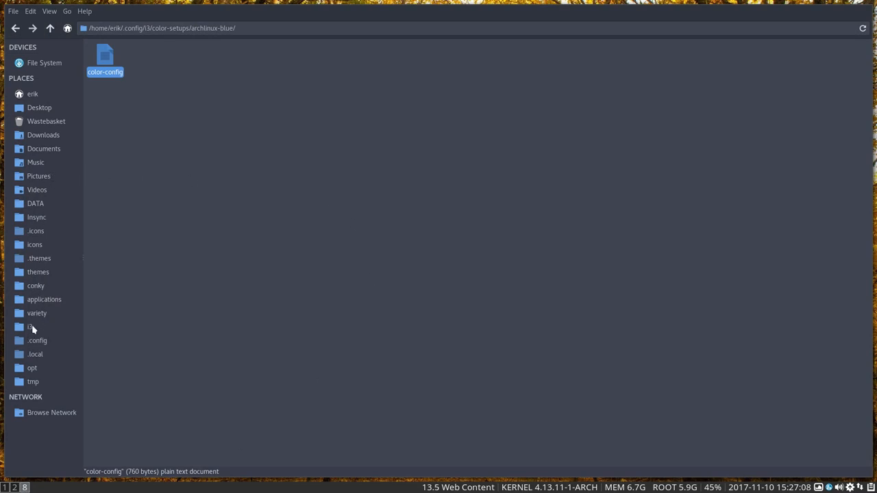
Duplicate the i3 config in its folder to create 'config (copy 1)'.
click(29, 327)
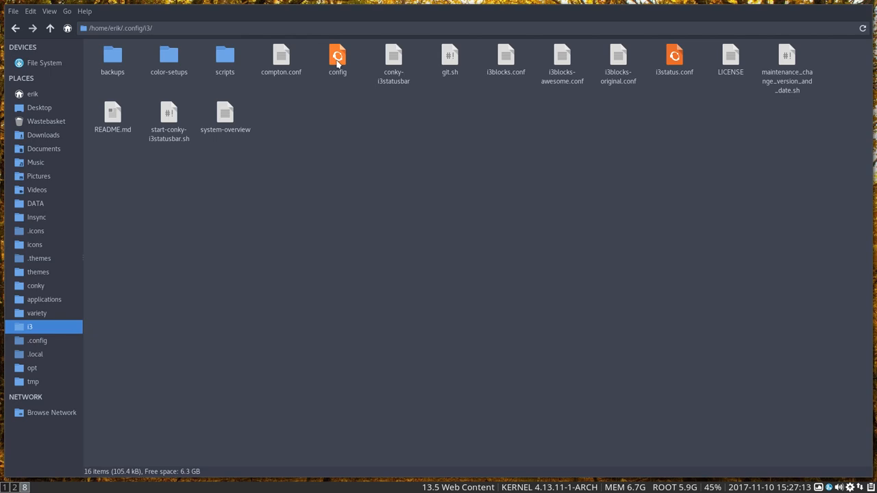
key(ctrl+c)
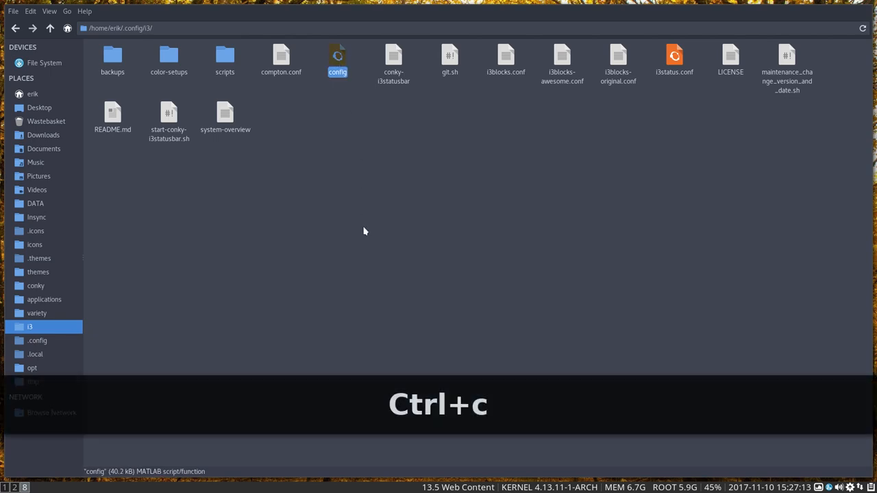
key(ctrl+v)
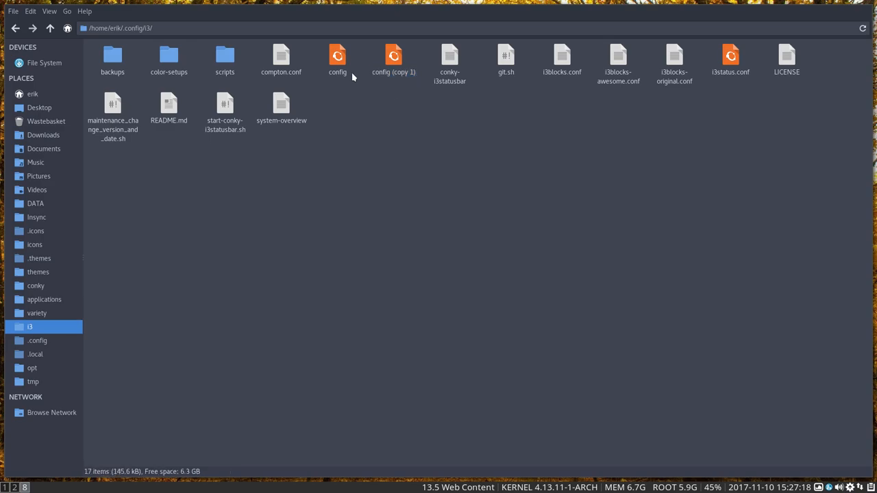
click(337, 61)
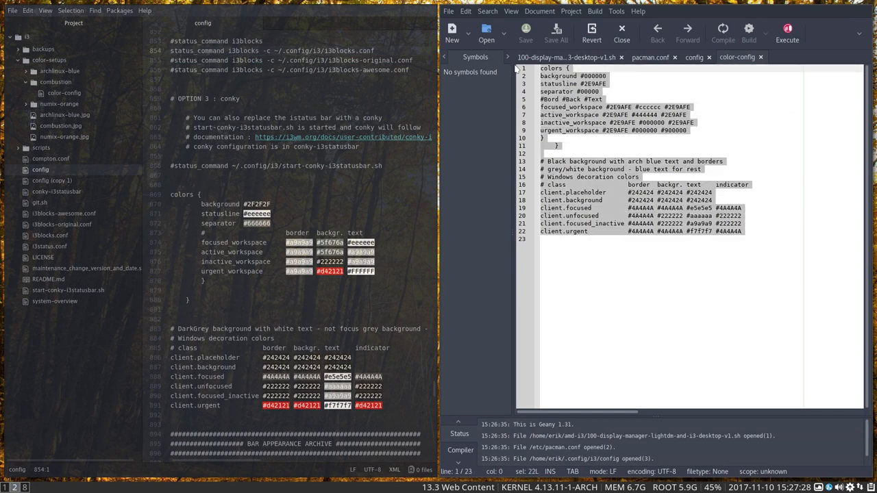
Paste the archlinux-blue colours over the grey colours block in Atom's i3 config.
key(ctrl+c)
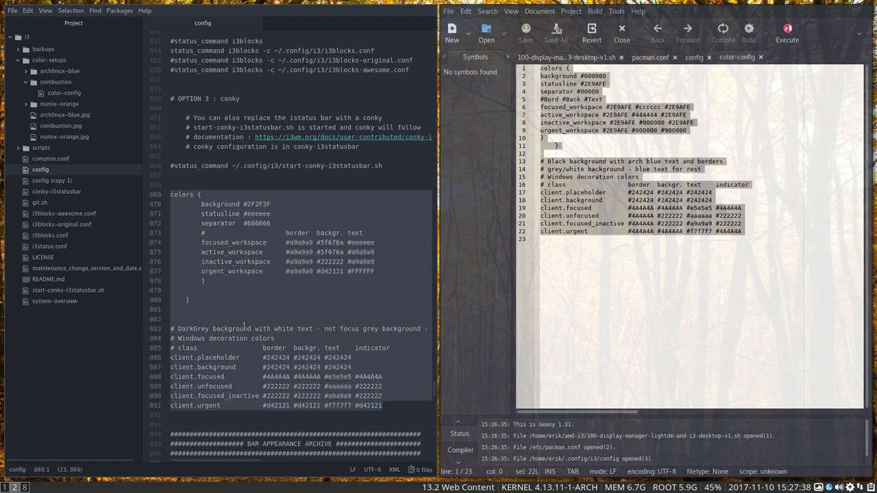
key(ctrl+v)
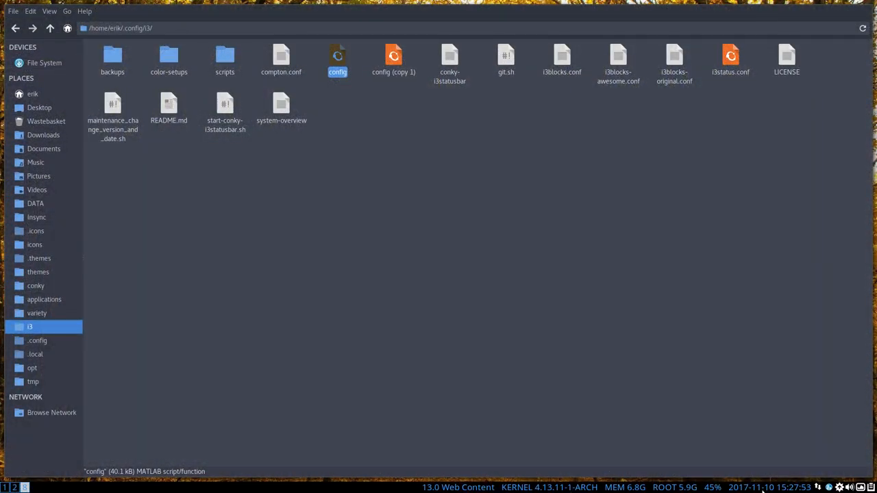
mouse_move(491, 281)
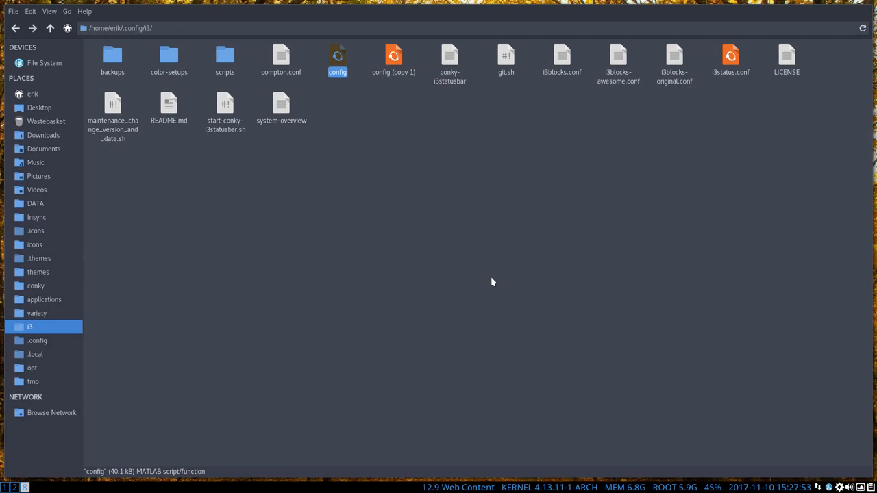
mouse_move(30, 389)
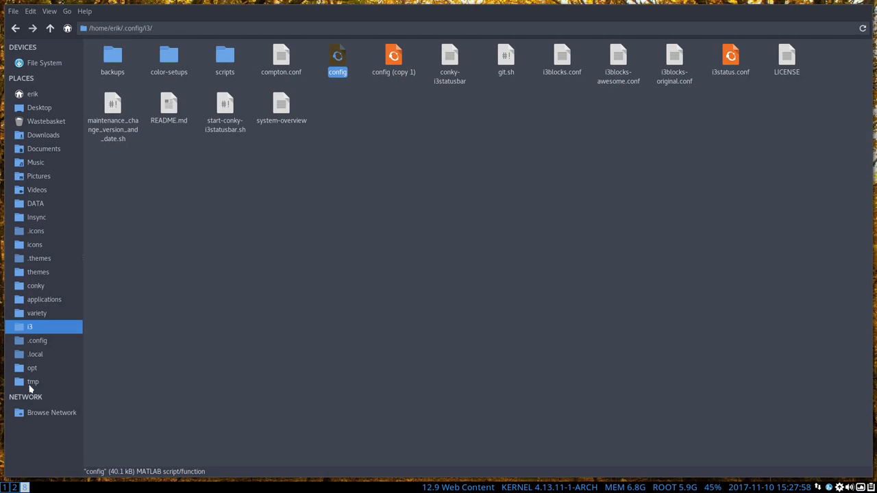
Launch LXAppearance with Super+Shift+D and choose the Sardi Flexible icon theme.
key(Super+Shift+D)
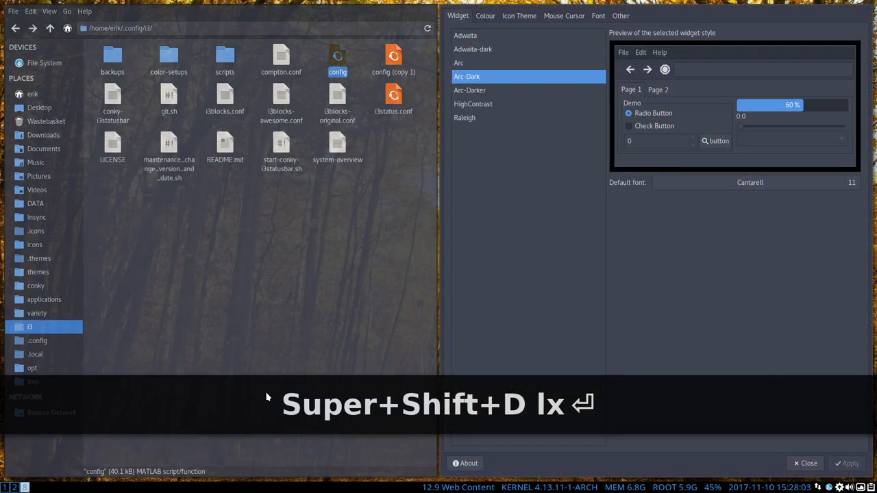
click(519, 15)
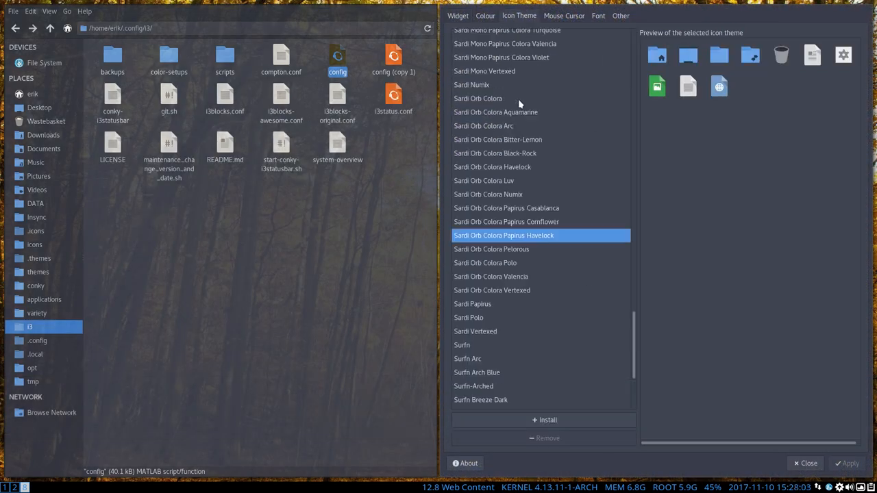
scroll(down, 3)
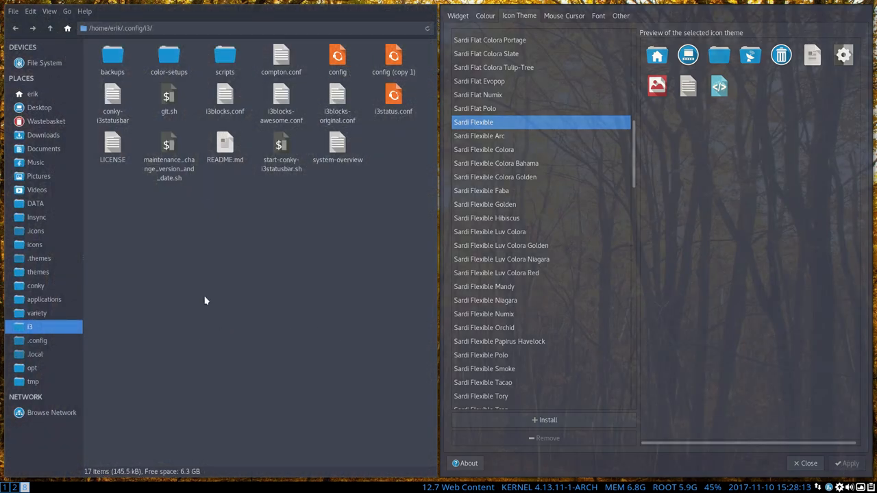
key(Alt+F3)
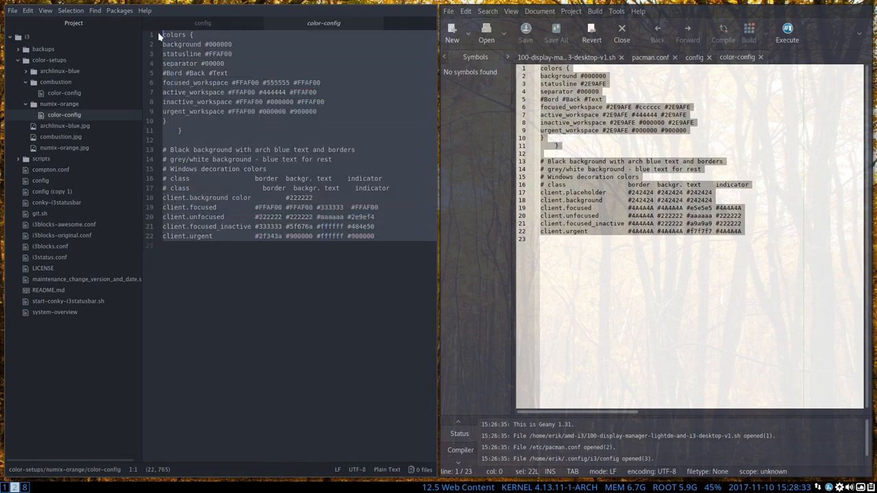
Replace the blue colours block with the numix-orange colours and save the i3 config.
key(ctrl+c)
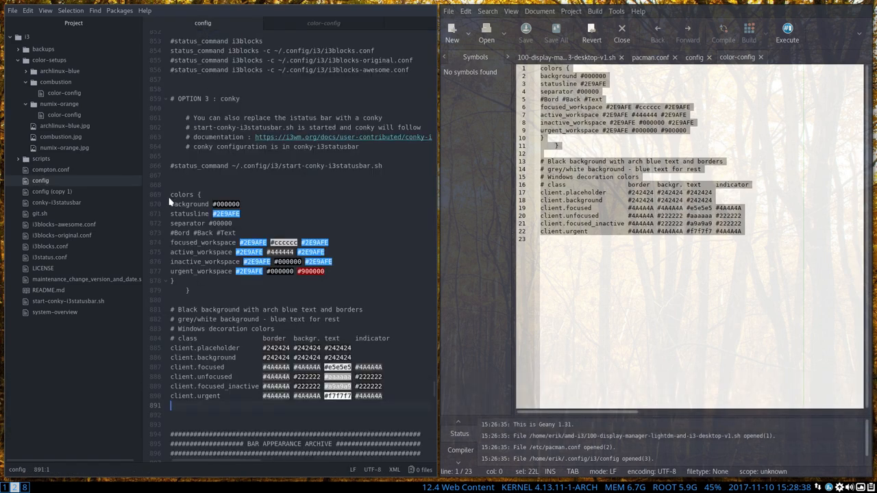
click(389, 405)
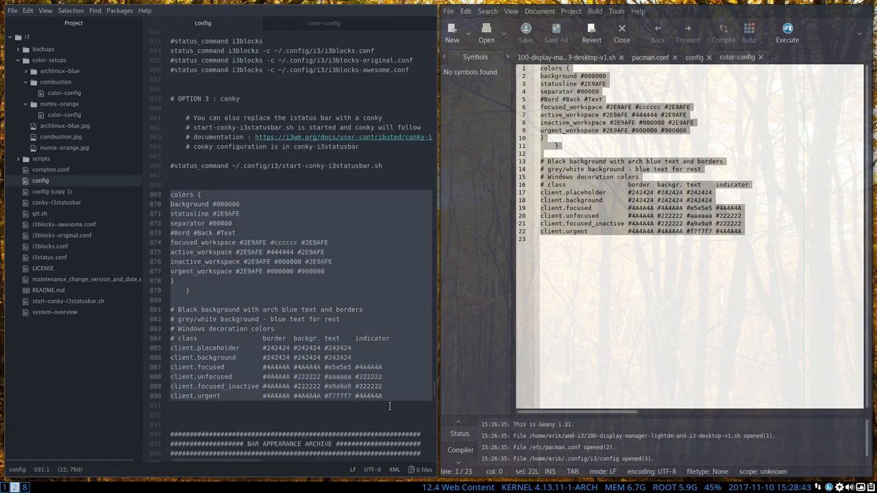
key(ctrl+v)
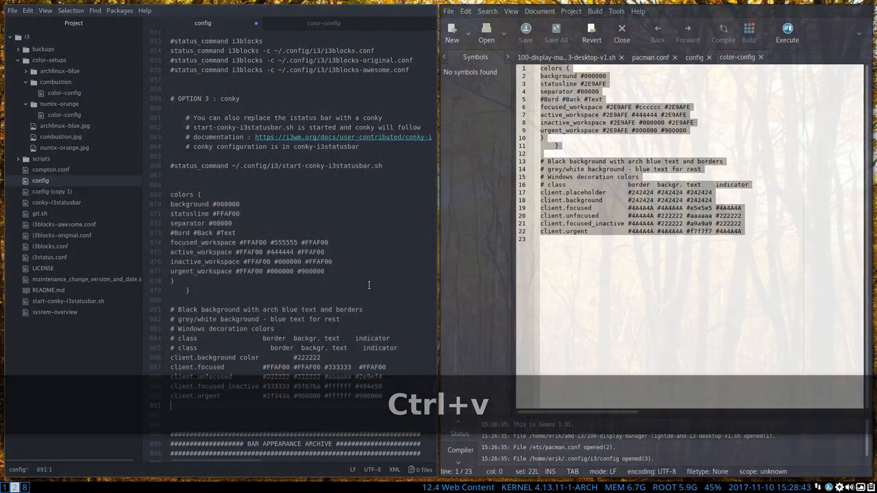
key(ctrl+s)
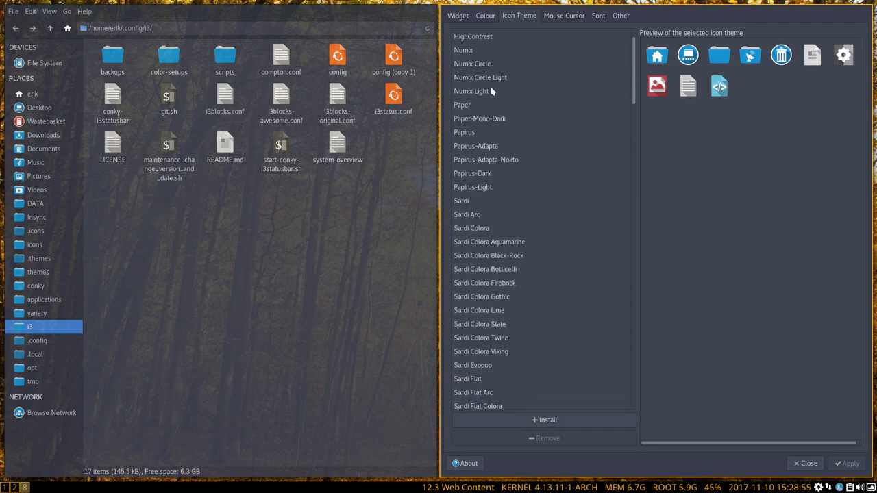
Select the Numix Circle Light icon theme in LXAppearance.
click(481, 78)
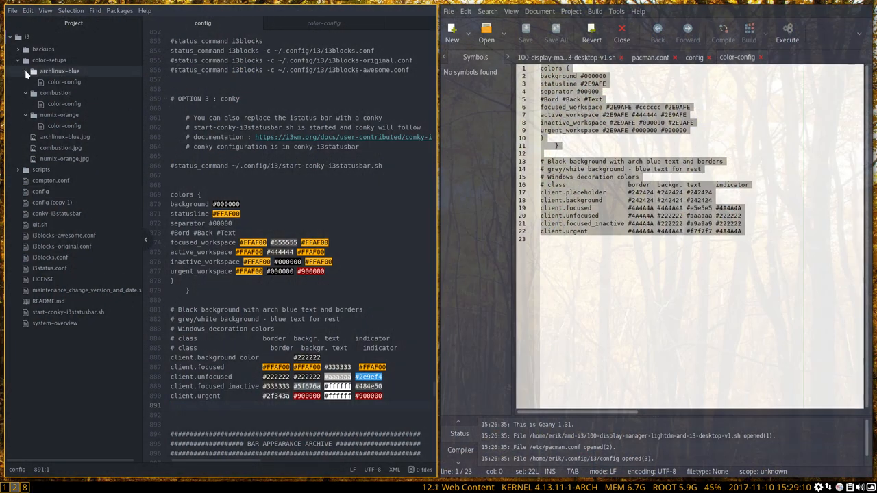
Open combustion/color-config in Atom and copy its dark-grey colours block.
click(64, 104)
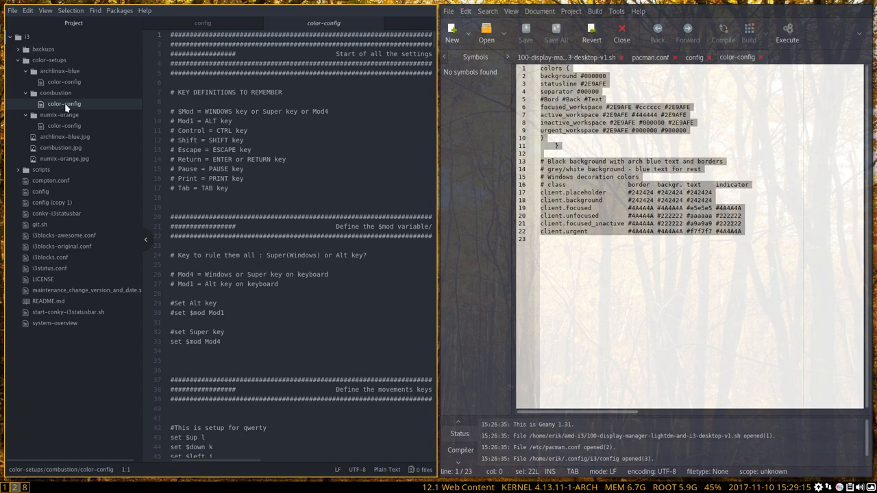
scroll(down, 3)
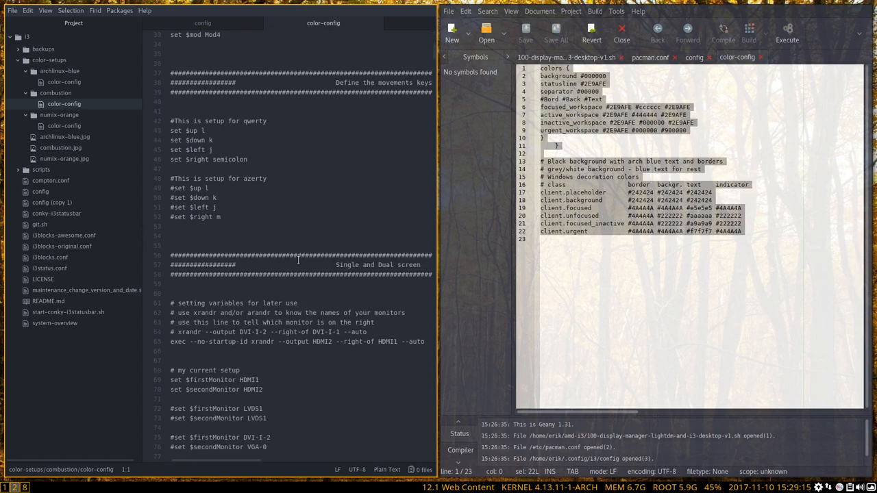
scroll(down, 3)
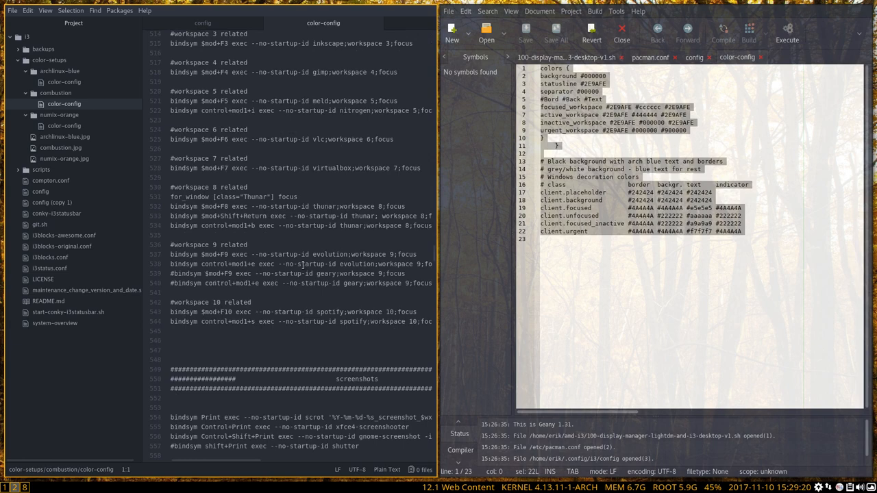
scroll(down, 3)
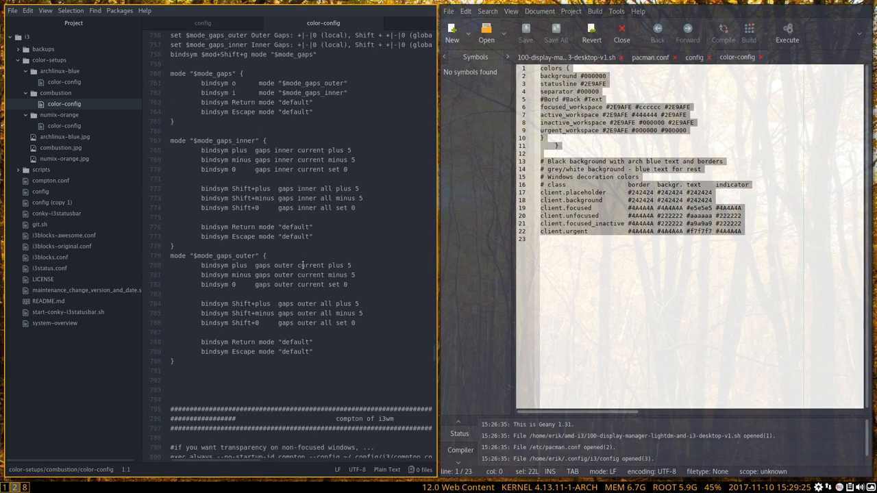
scroll(down, 3)
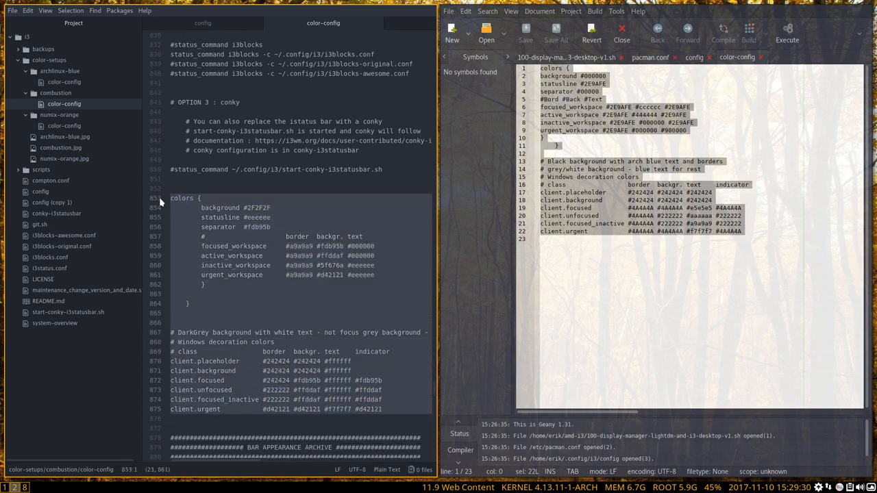
key(ctrl+c)
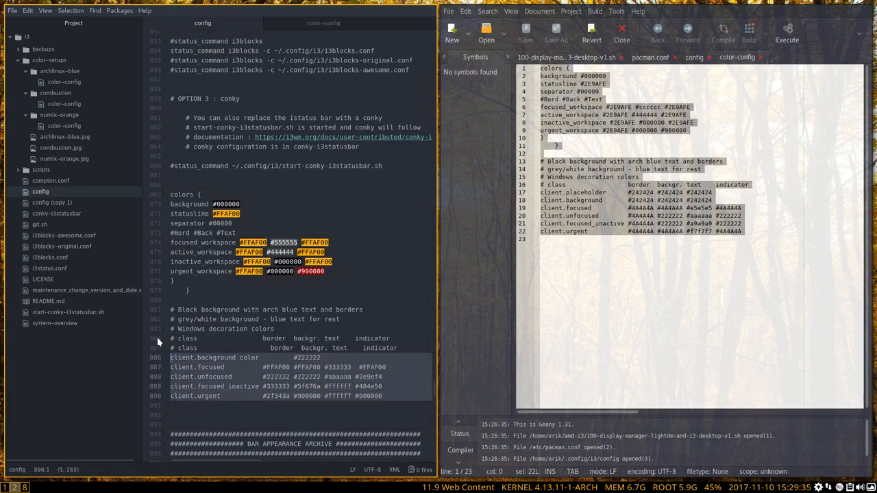
Paste the combustion colours over the orange block in the i3 config and save.
key(ctrl+v)
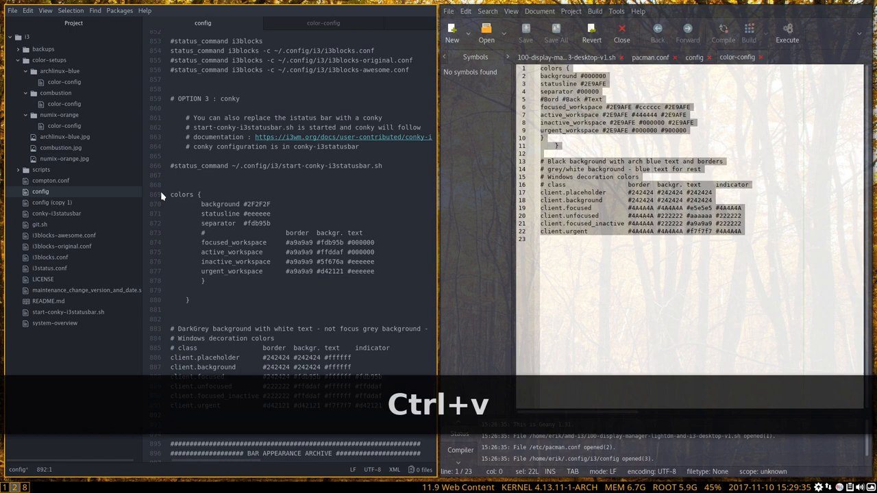
key(ctrl+v)
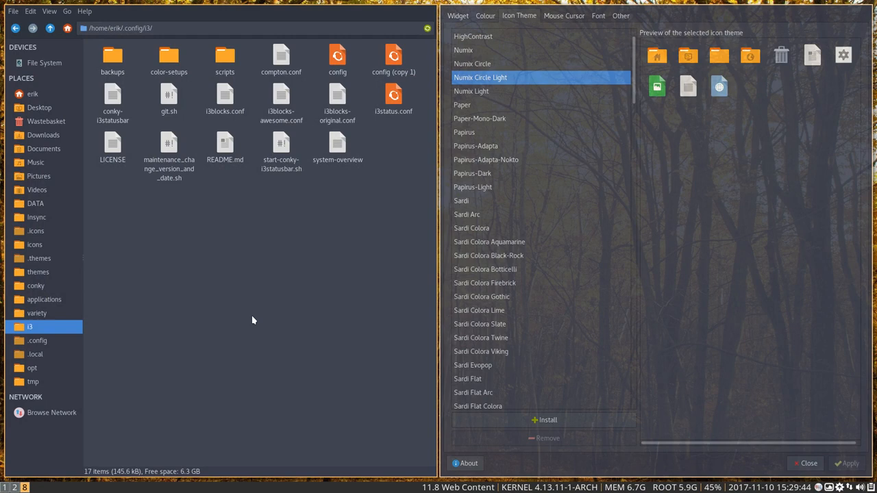
Preview Cornflower, then apply the Sardi Mono Papirus Colora Casablanca icon theme.
scroll(down, 3)
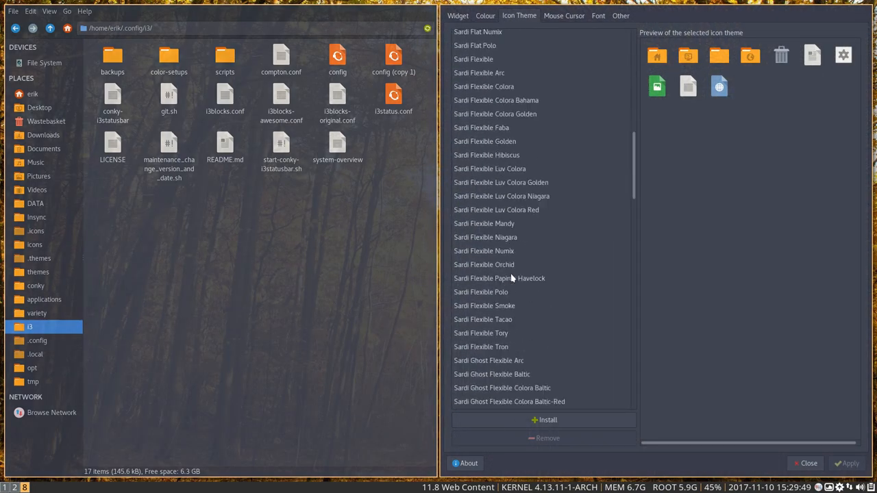
scroll(down, 3)
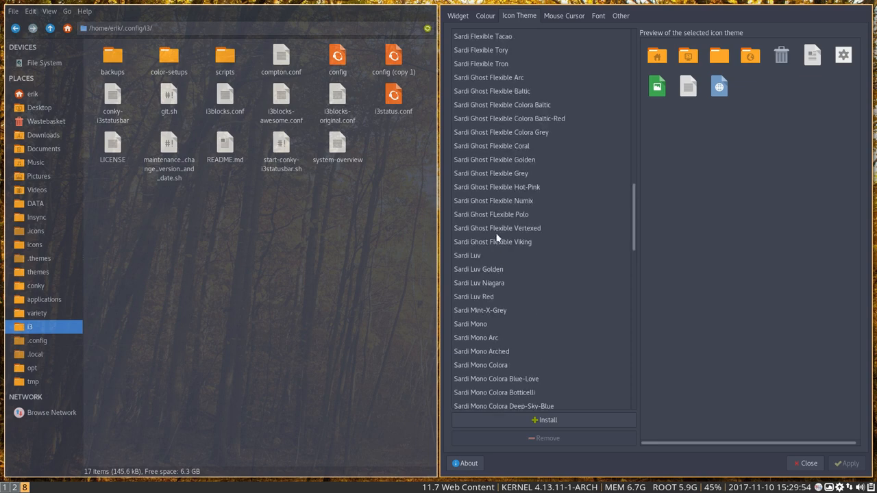
scroll(down, 3)
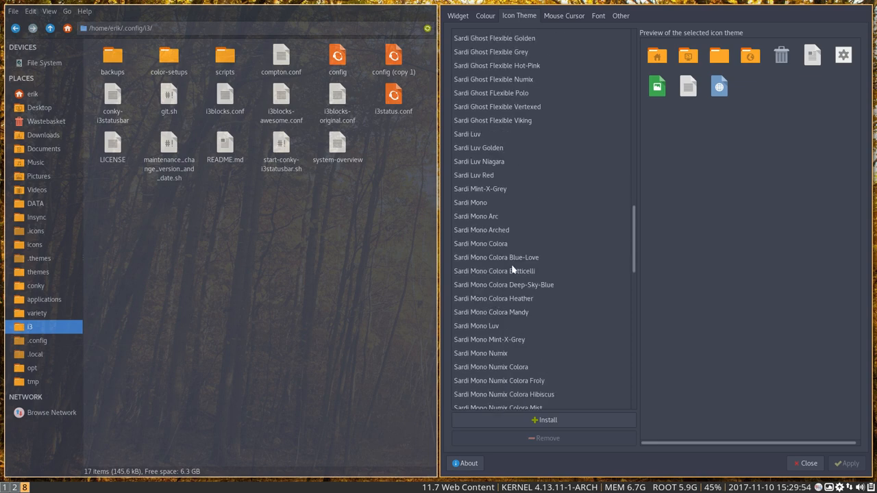
scroll(down, 3)
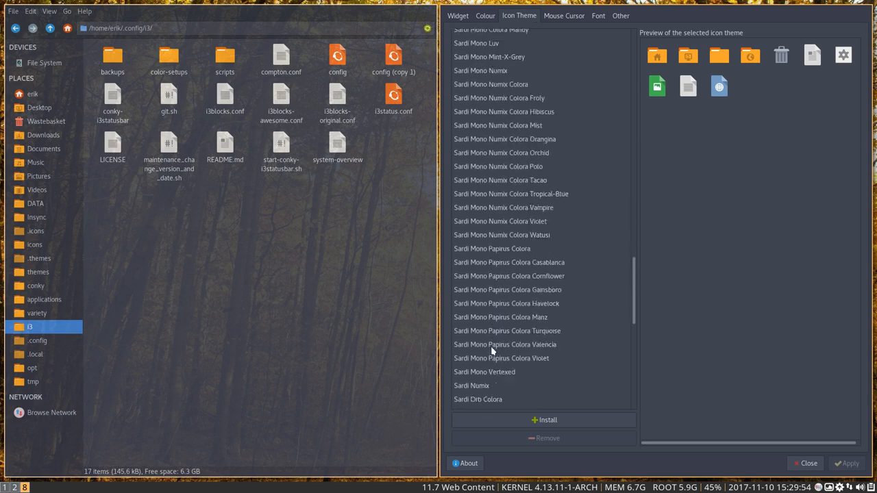
click(509, 235)
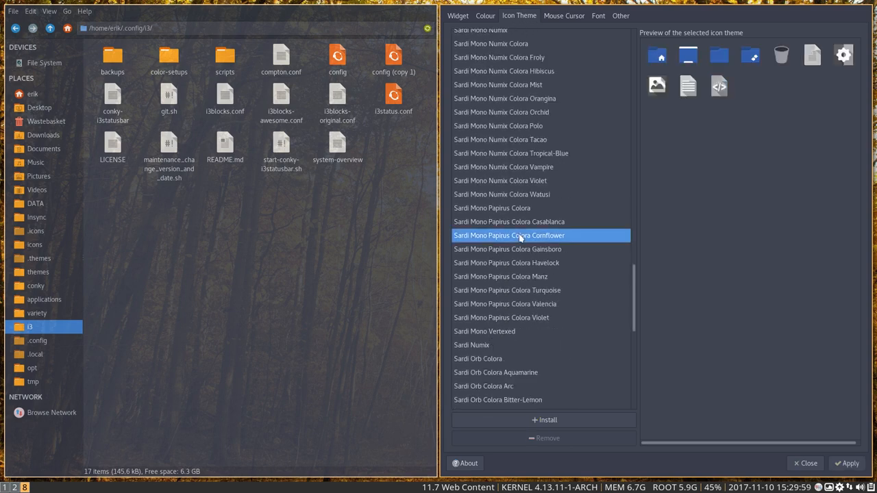
click(508, 221)
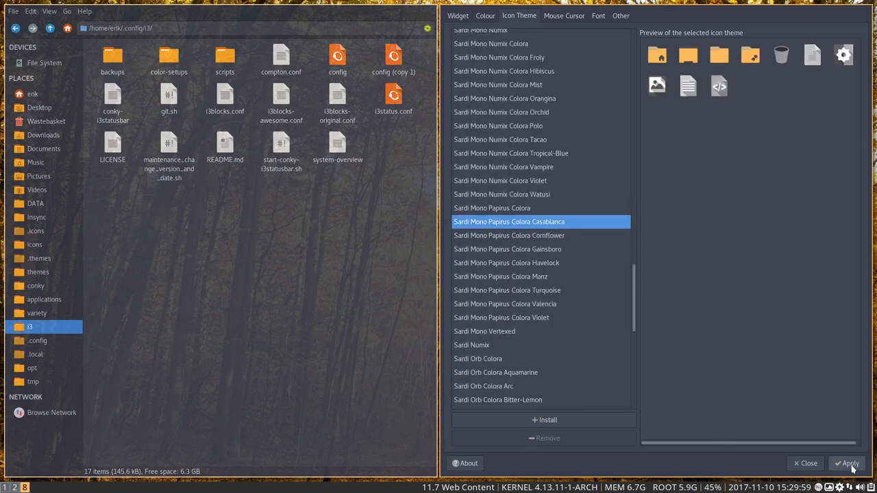
click(848, 464)
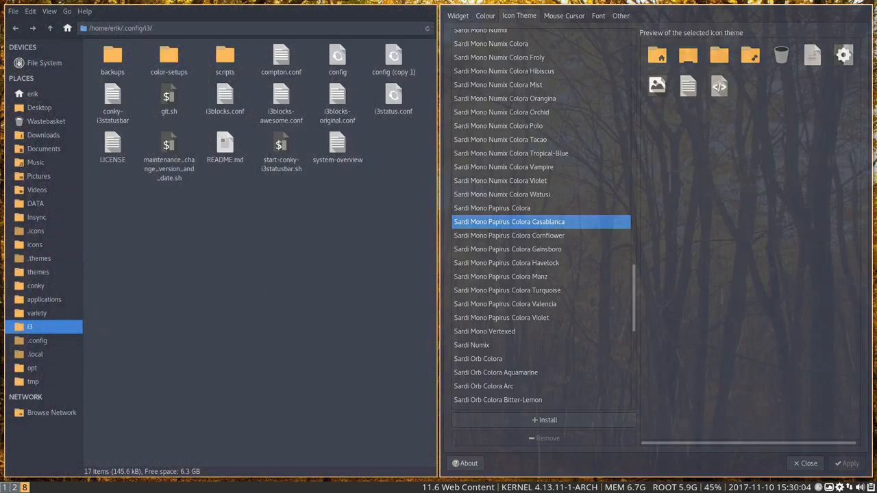
mouse_move(10, 346)
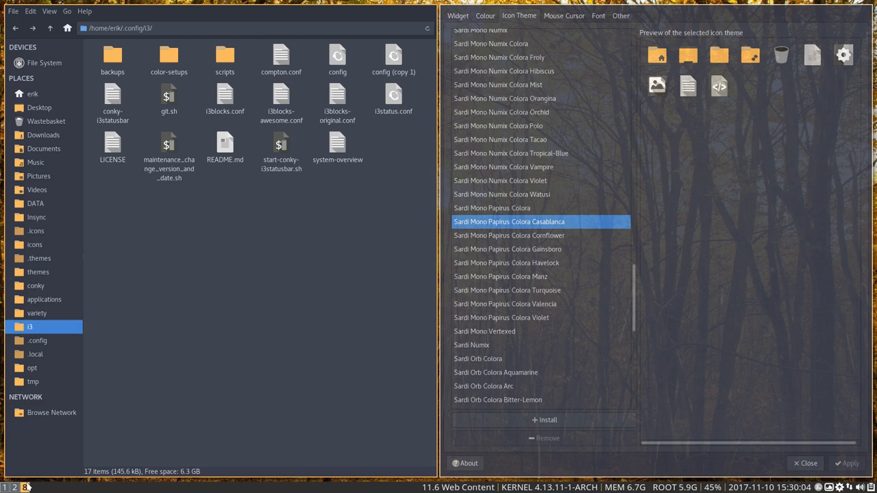
mouse_move(200, 339)
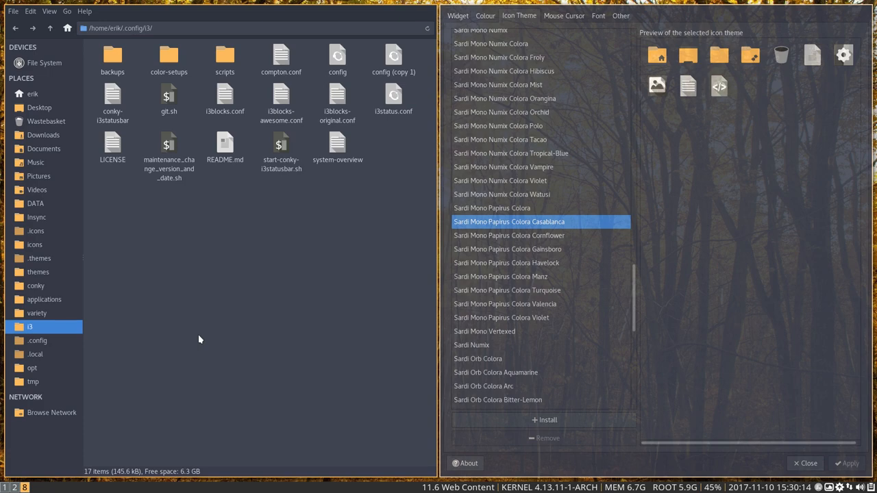
mouse_move(43, 404)
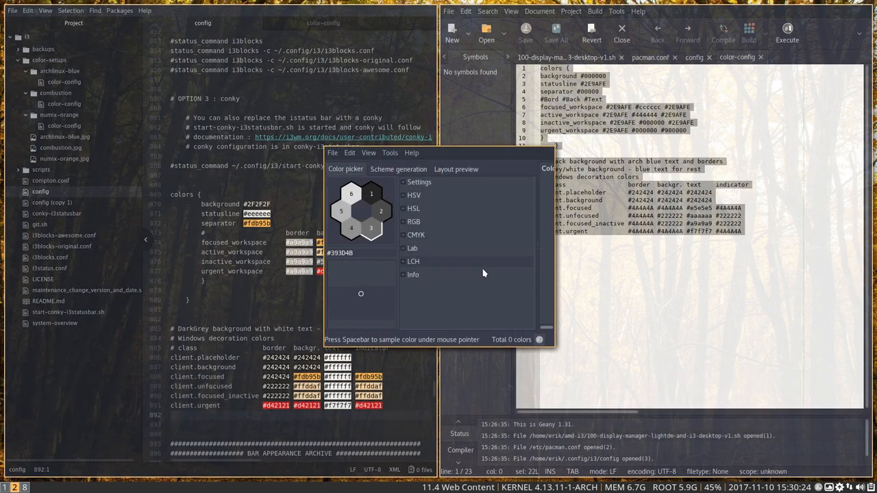
Trigger Gpick's screen colour sampling with a Super+Shift+Q shortcut.
key(Super+Shift+q)
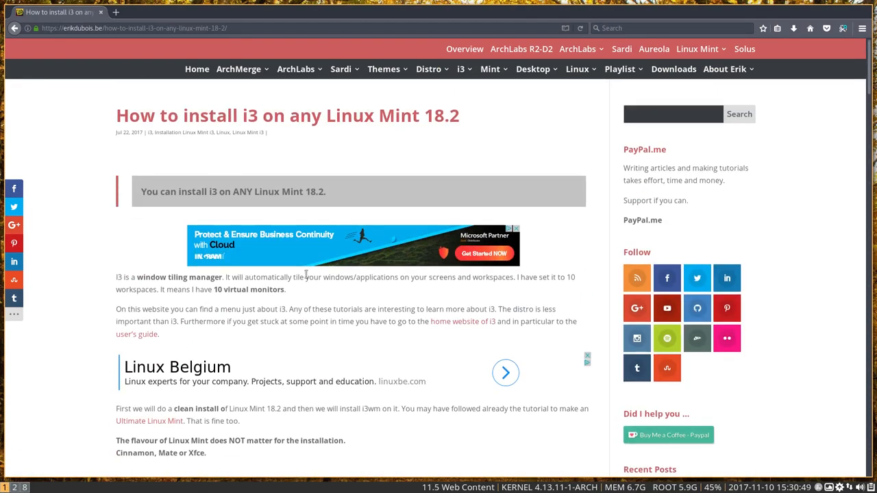
Open the erikdubois.be i3 archive and scroll down to the window gap sizes article.
click(462, 68)
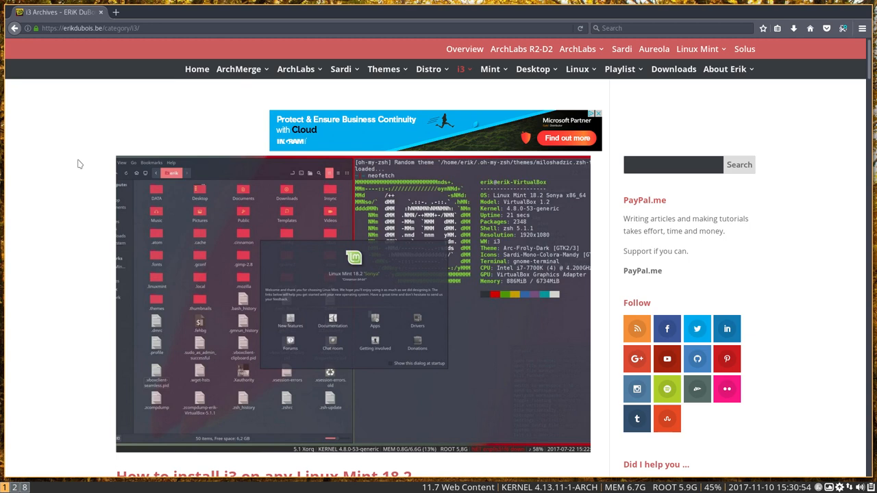
click(463, 68)
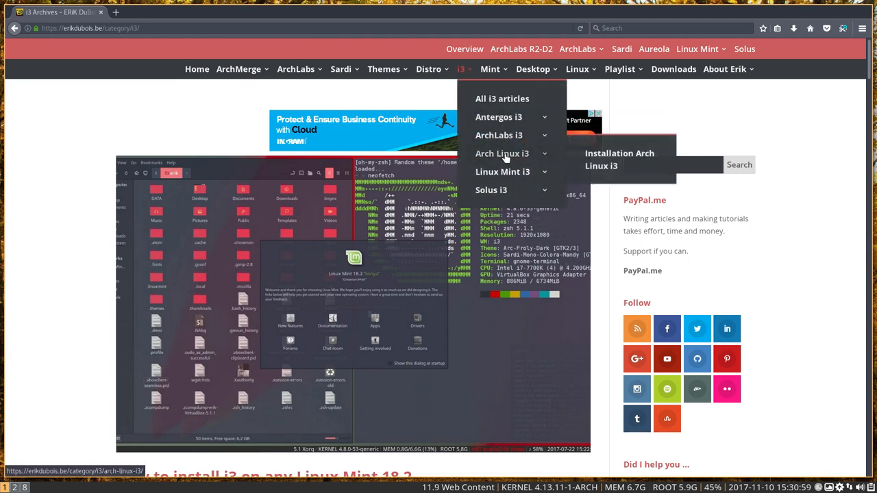
mouse_move(491, 190)
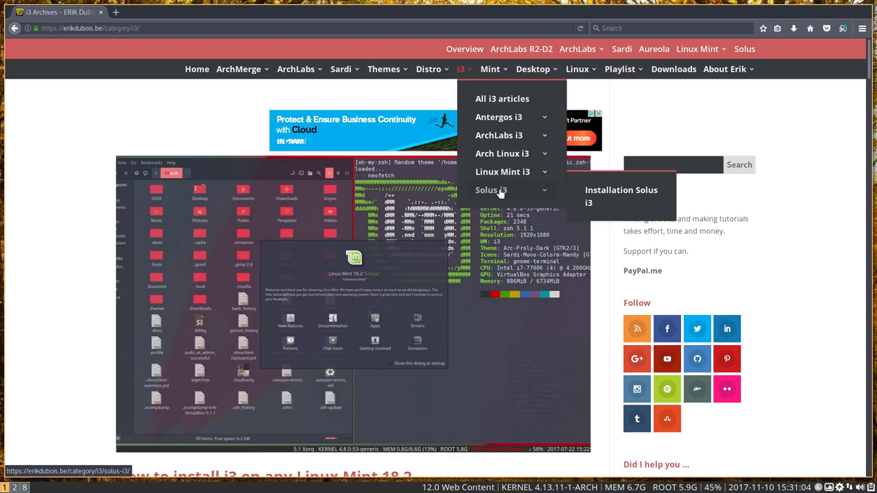
scroll(down, 3)
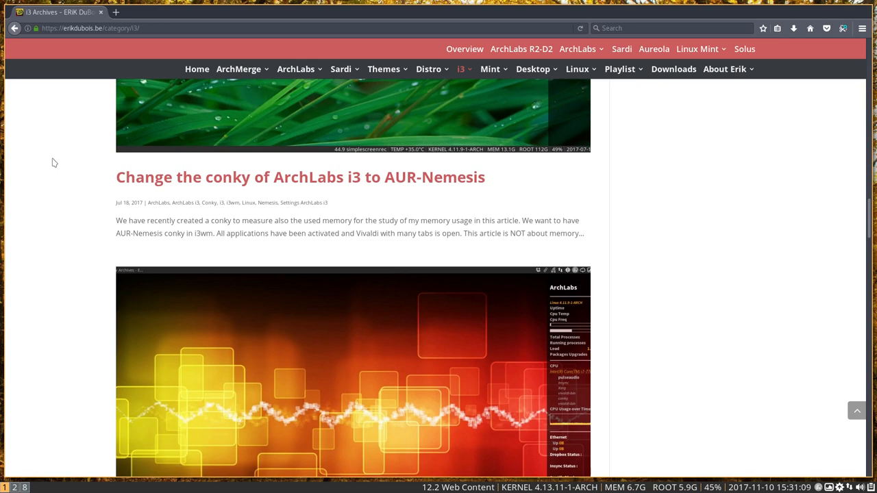
scroll(down, 3)
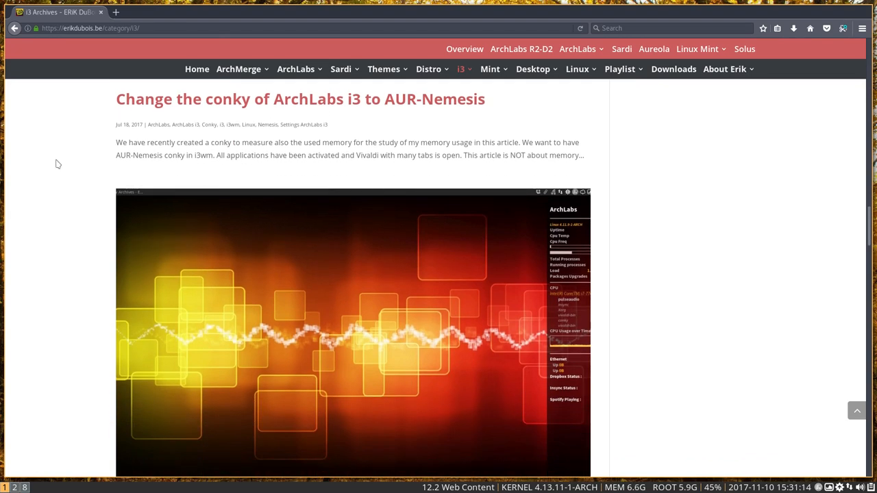
scroll(down, 3)
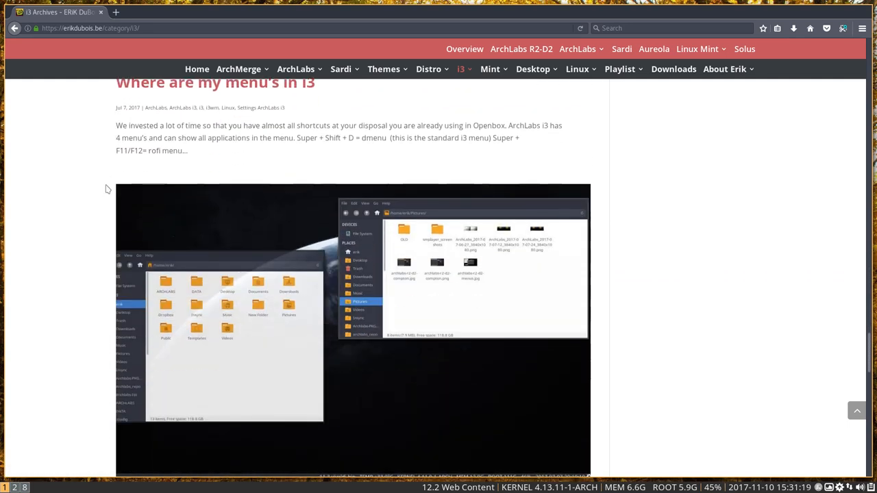
scroll(down, 3)
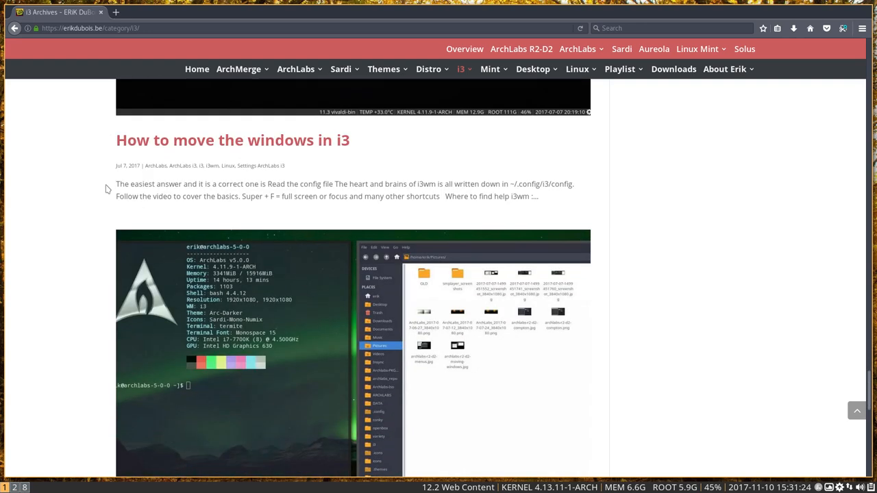
scroll(down, 3)
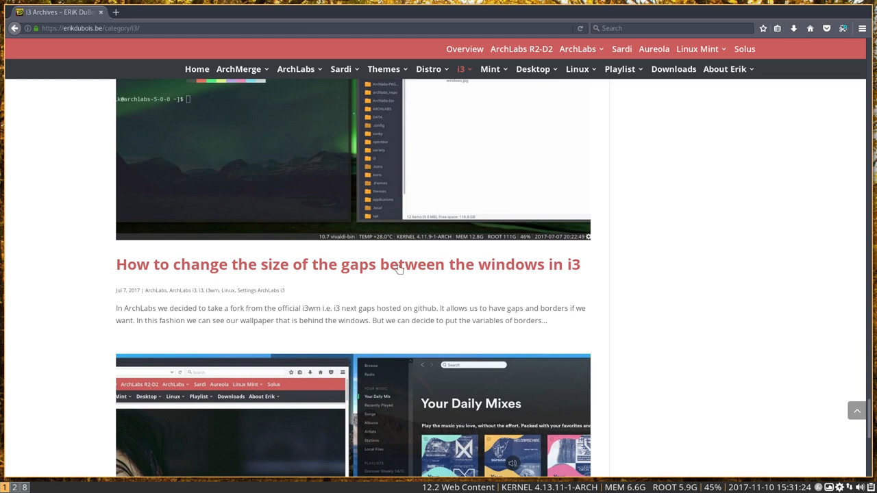
mouse_move(557, 270)
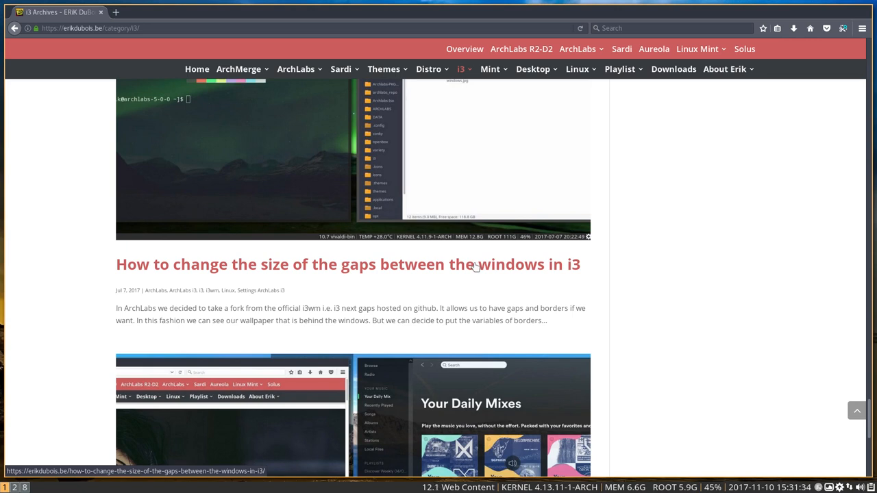
mouse_move(473, 266)
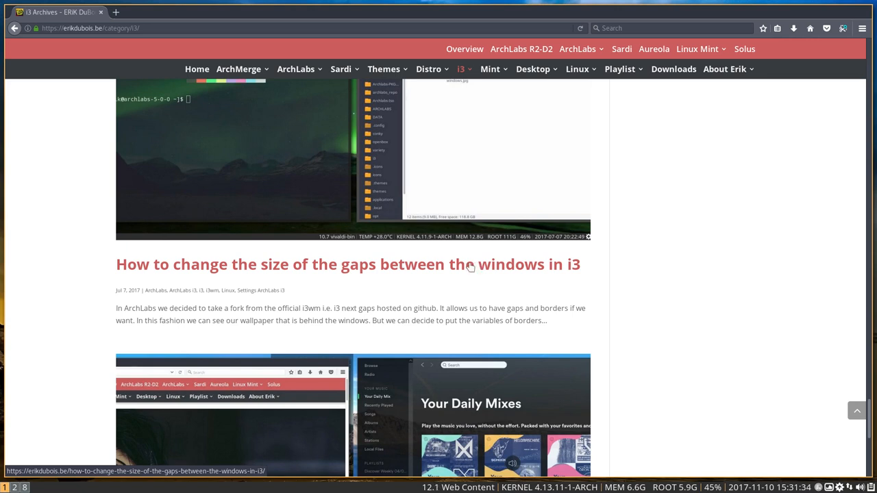